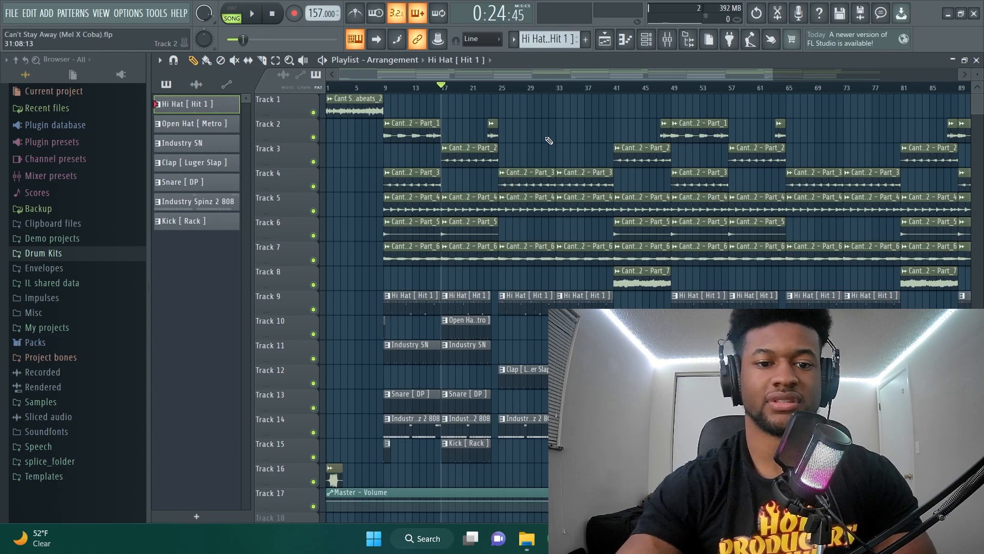
Step: Start playback of the arranged beat from the beginning of the playlist
click(250, 13)
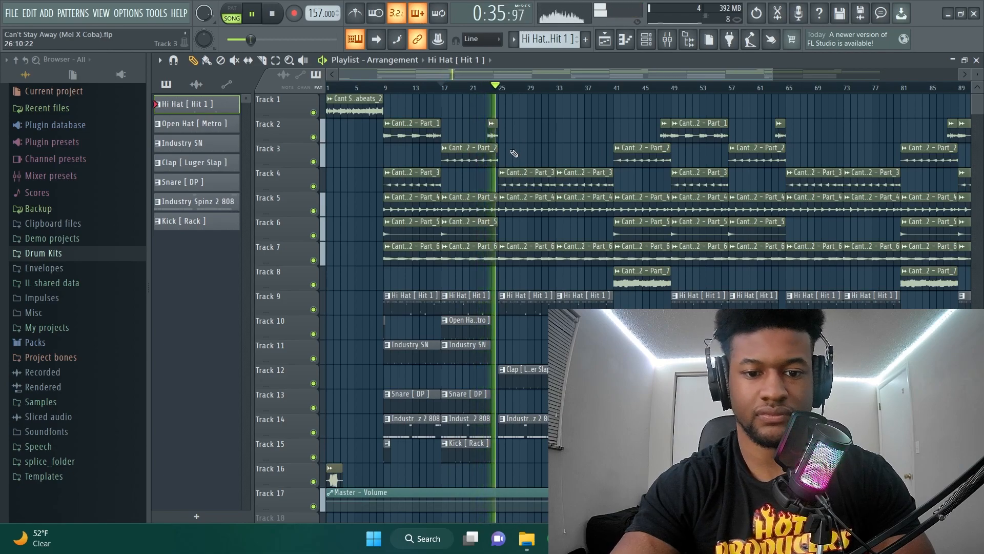
Step: Stop playback, view the Hi Hat [ Hit 1 ] notes in the piano roll, then show the mixer
click(252, 13)
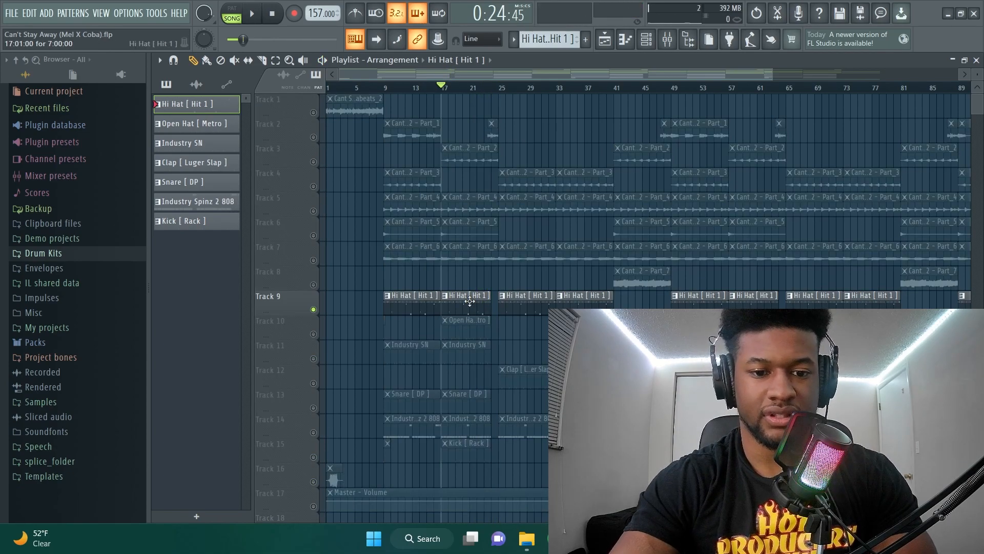
mouse_move(468, 308)
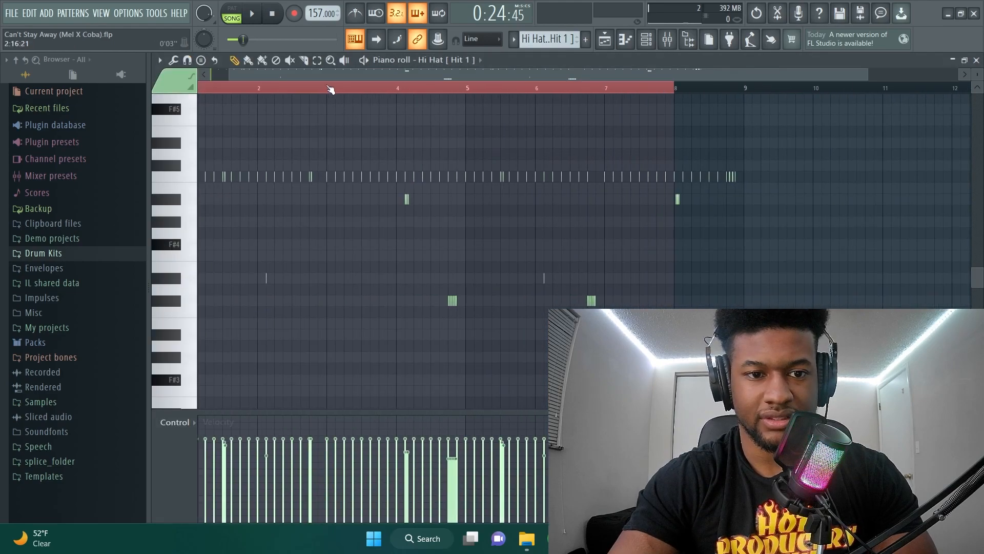
scroll(left, 3)
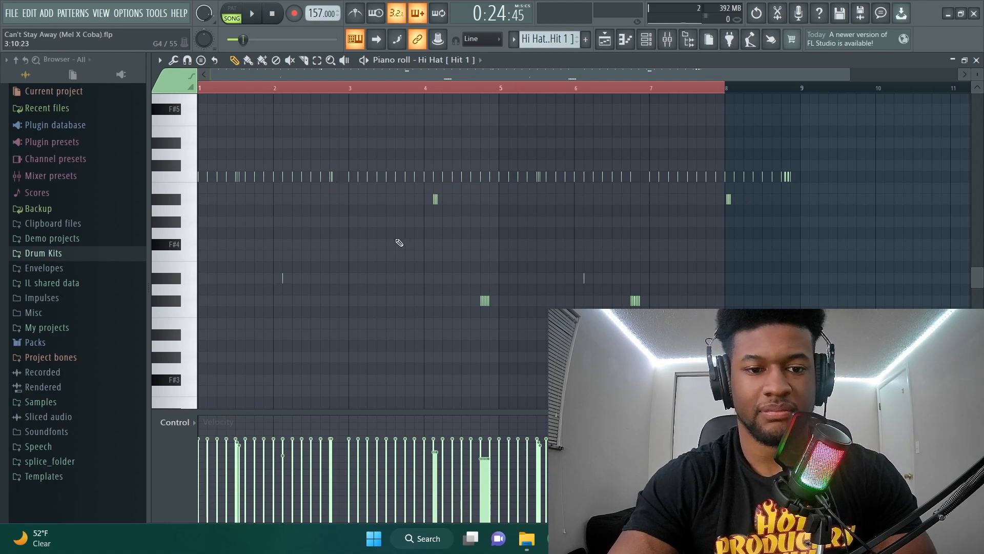
click(251, 12)
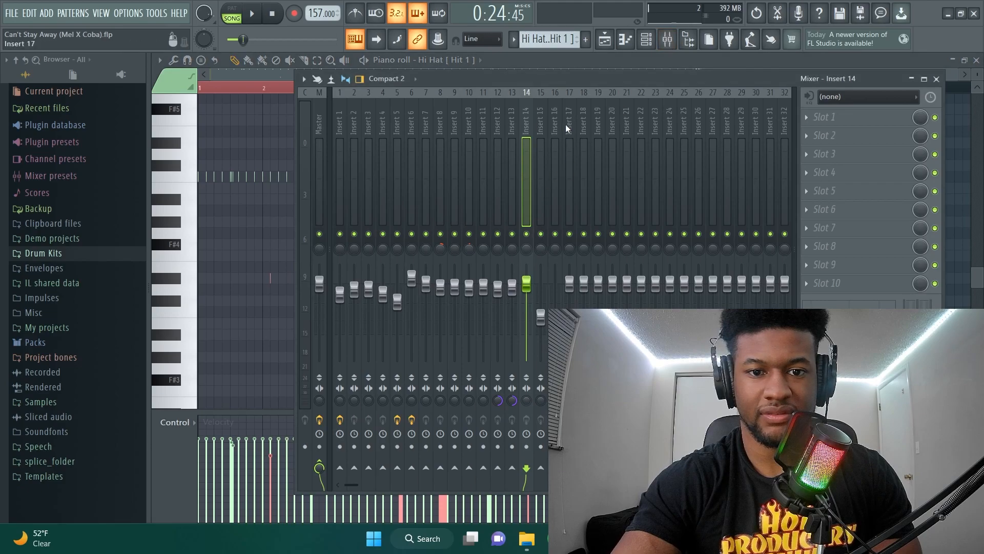
Step: Check the hi hat's mixer insert 8 pan, then bring up the Hi Hat [ Hit 1 ] sampler settings
click(440, 188)
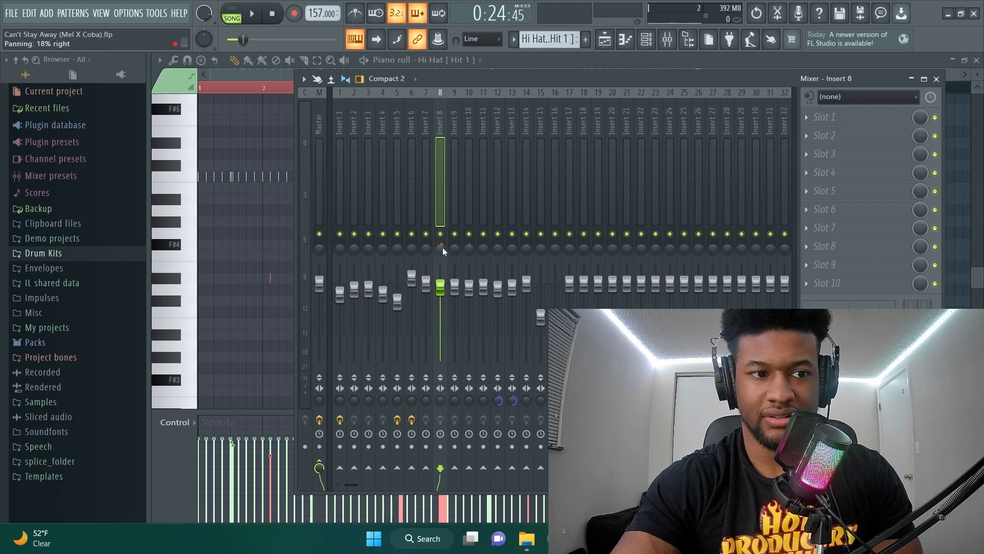
click(251, 12)
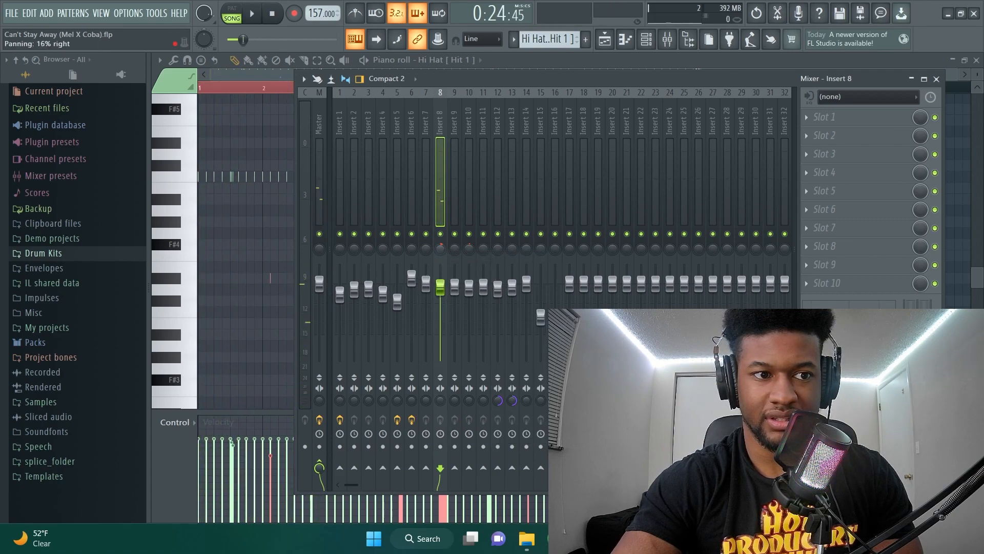
click(251, 12)
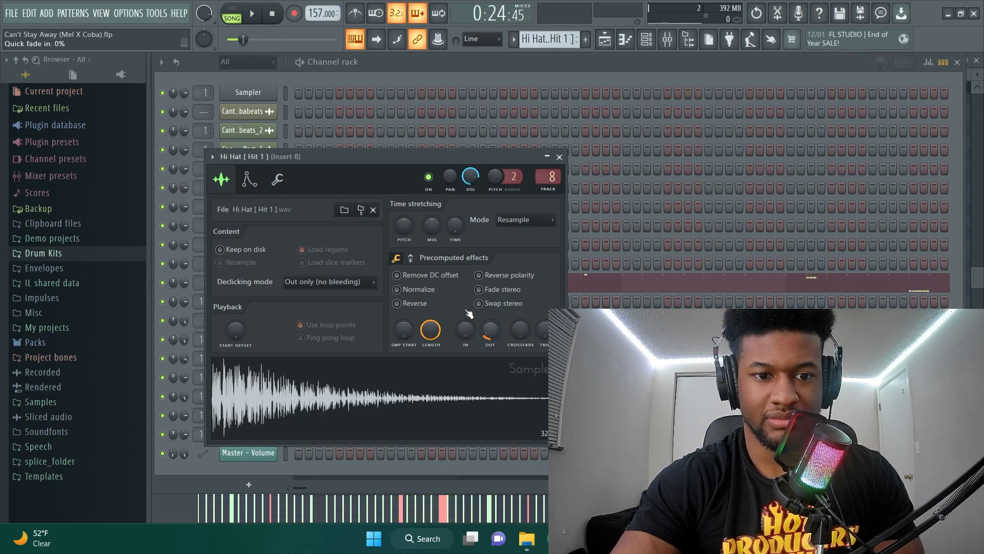
Step: Set the hi hat sampler's root note to C5 and return to its piano roll notes
click(277, 179)
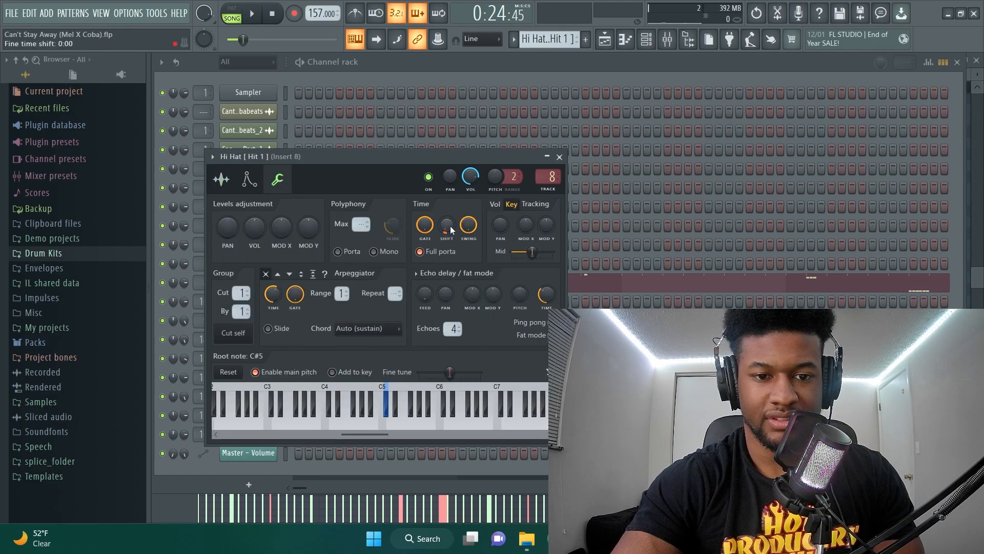
mouse_move(448, 251)
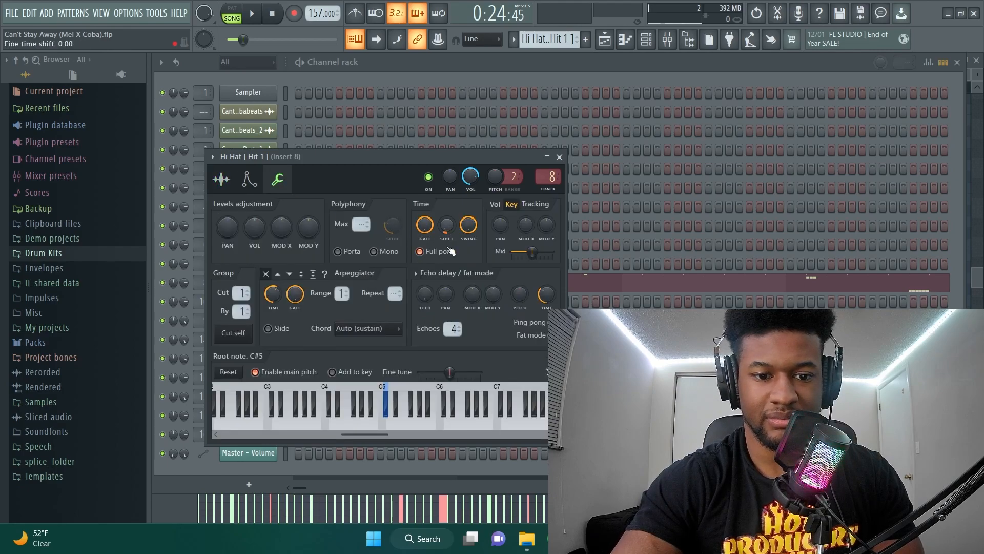
click(382, 414)
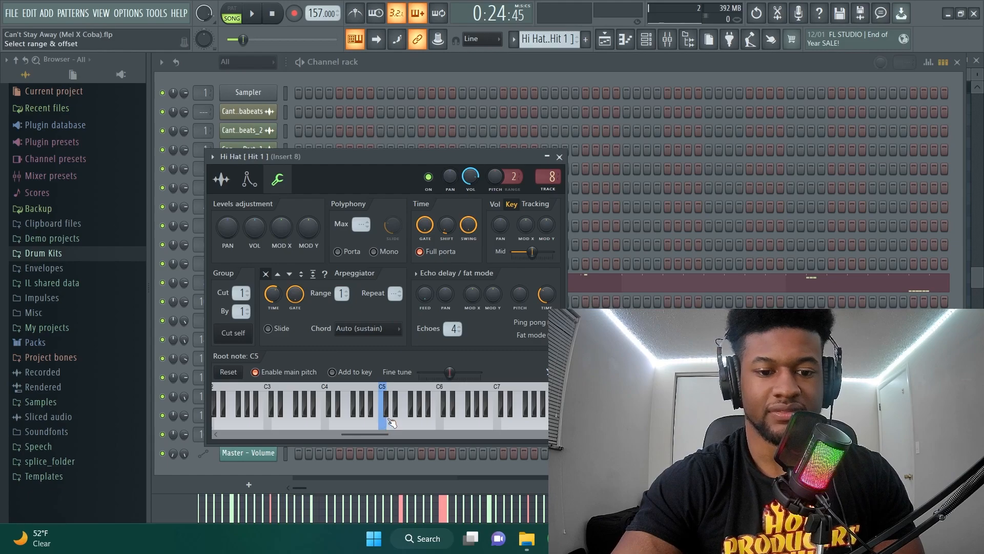
click(385, 402)
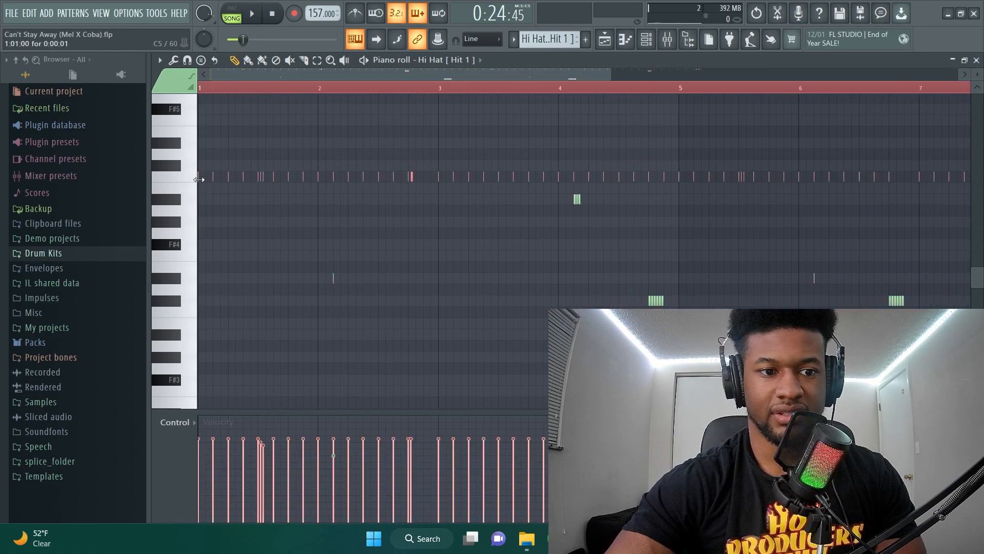
mouse_move(186, 185)
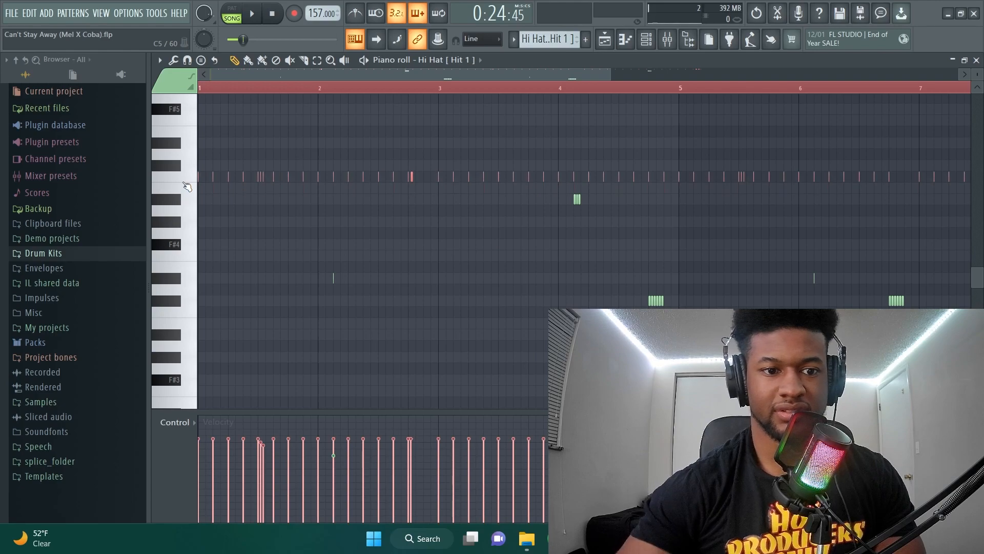
mouse_move(604, 39)
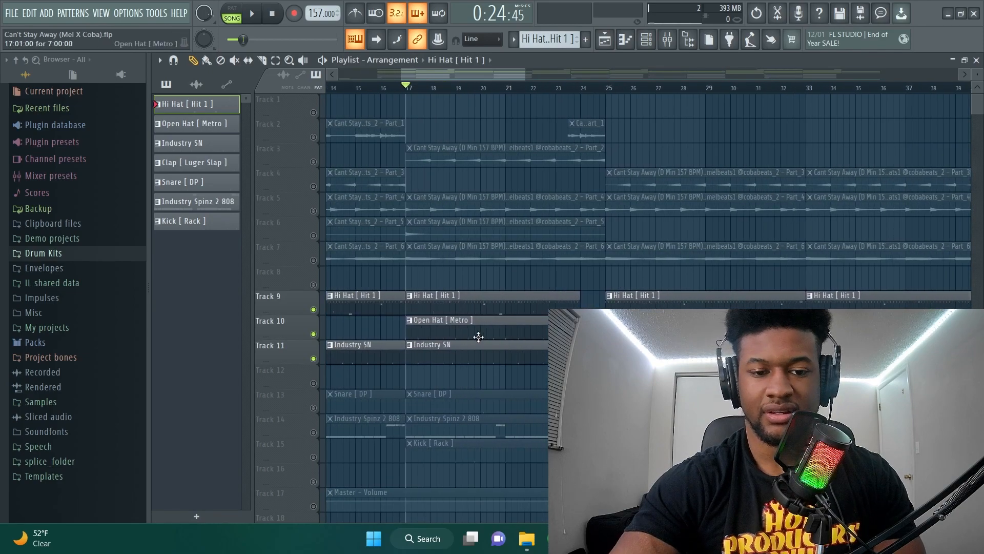
mouse_move(455, 326)
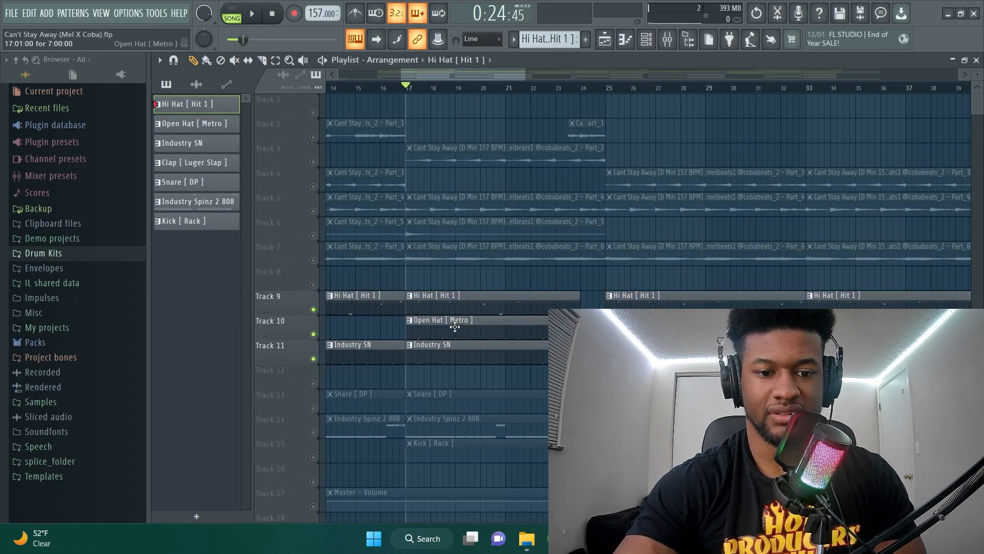
Step: Show the Open Hat [ Metro ] pattern's notes in the piano roll from Track 10
click(250, 12)
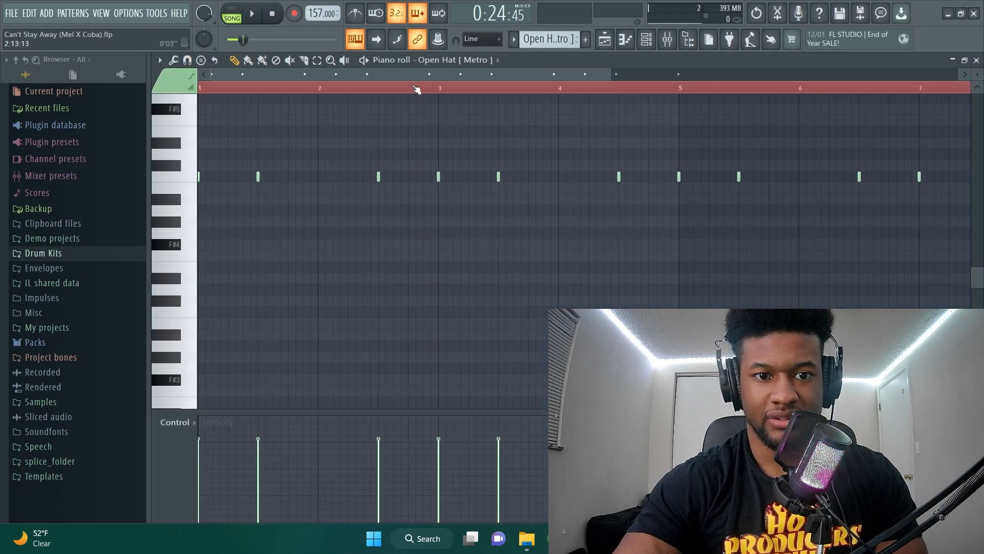
Step: Check the open hat's mixer insert 10 during playback, then unmute the Industry SN track on the playlist
click(686, 39)
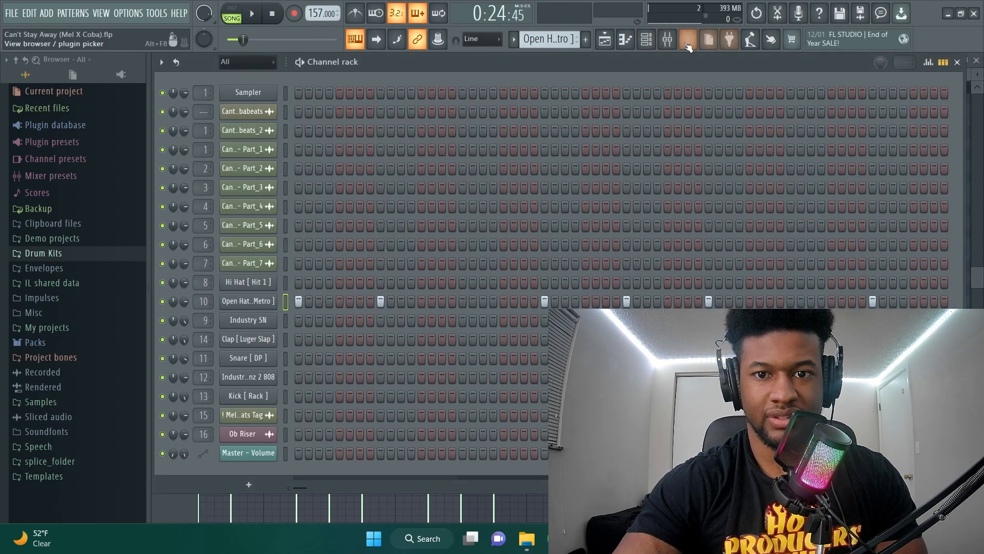
click(666, 39)
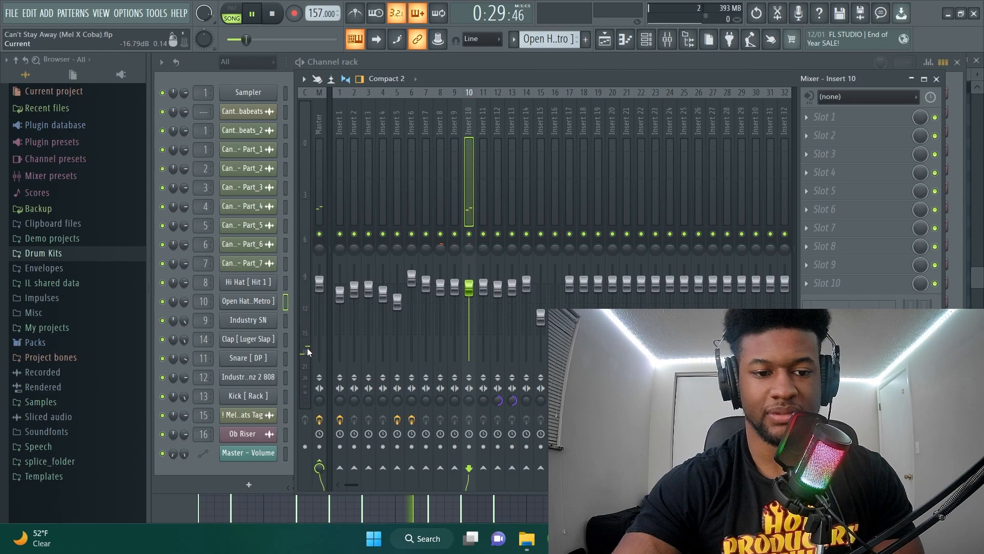
click(250, 12)
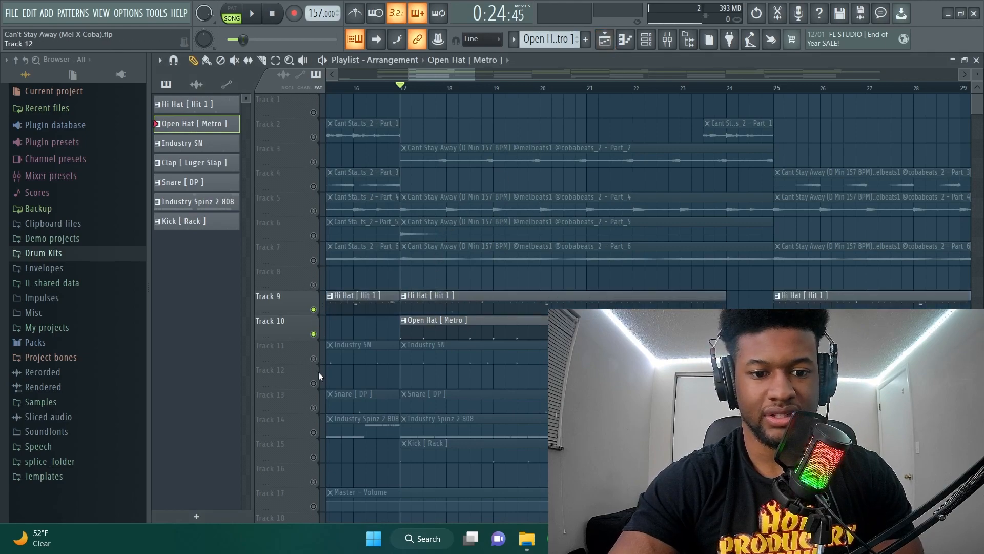
click(361, 344)
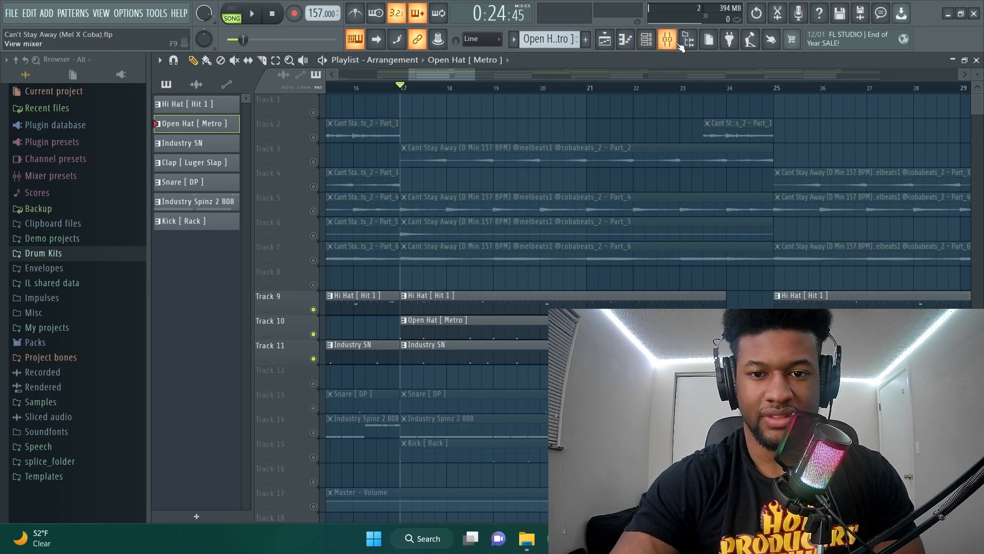
Step: Watch the snare's mixer insert 11 levels while the beat plays
click(666, 39)
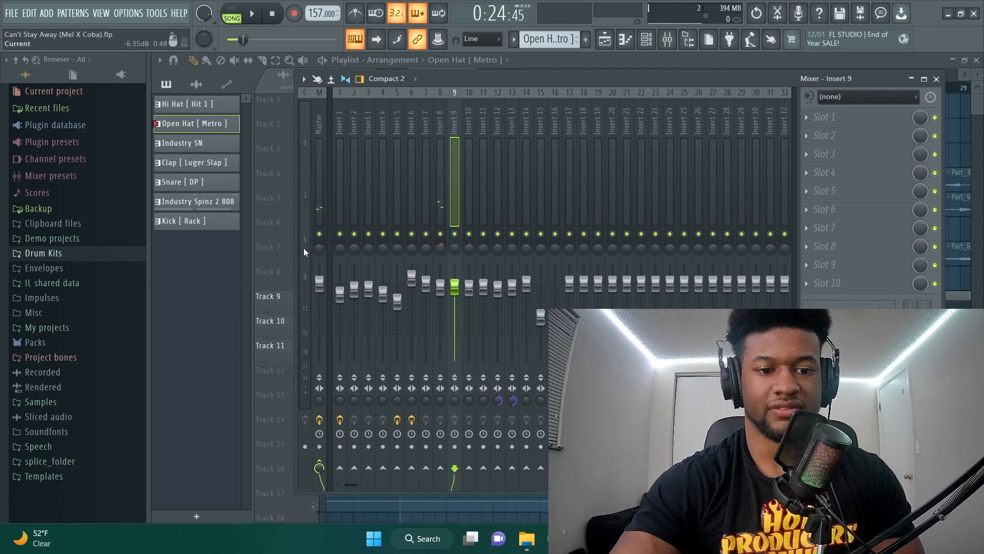
click(252, 13)
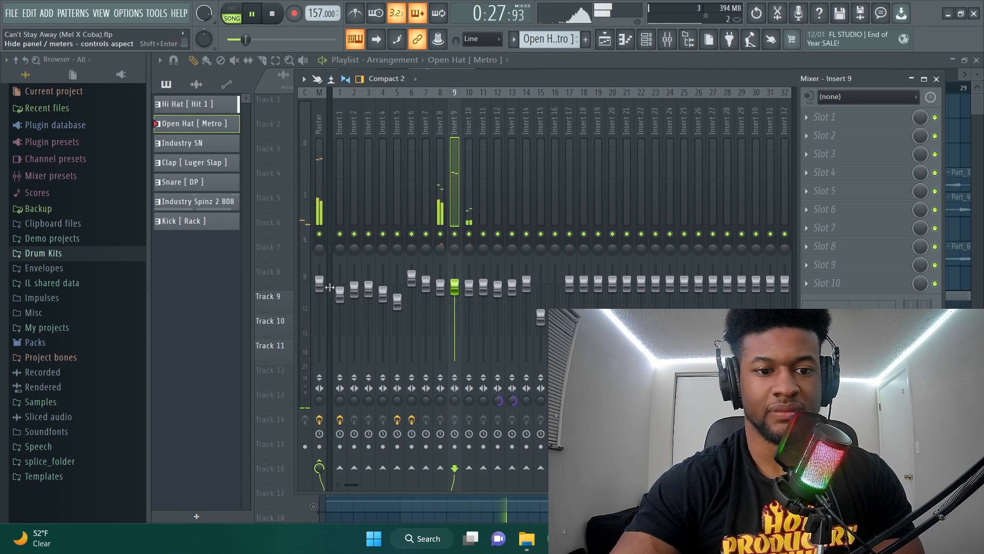
click(271, 12)
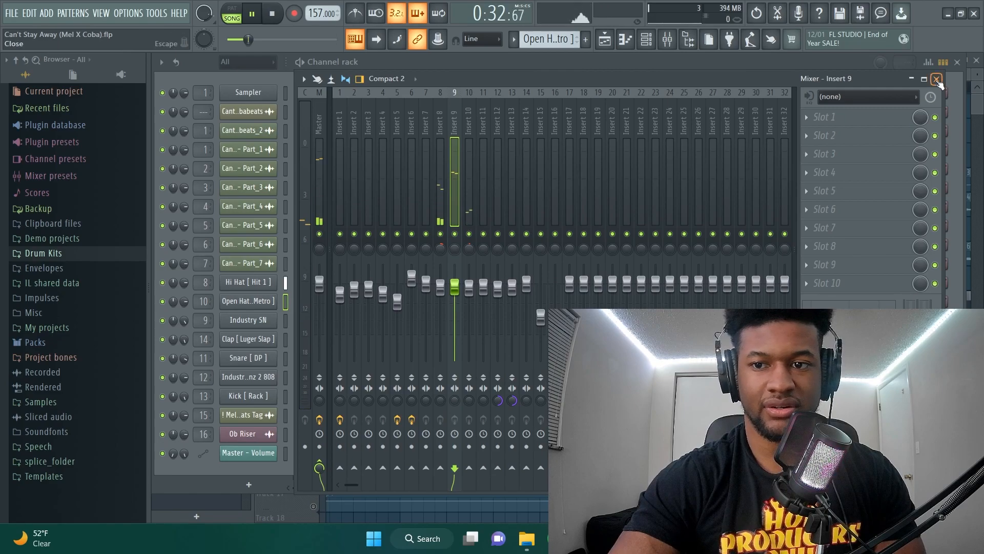
Step: Close the mixer and return to the playlist arrangement with the Snare track unmuted
click(936, 79)
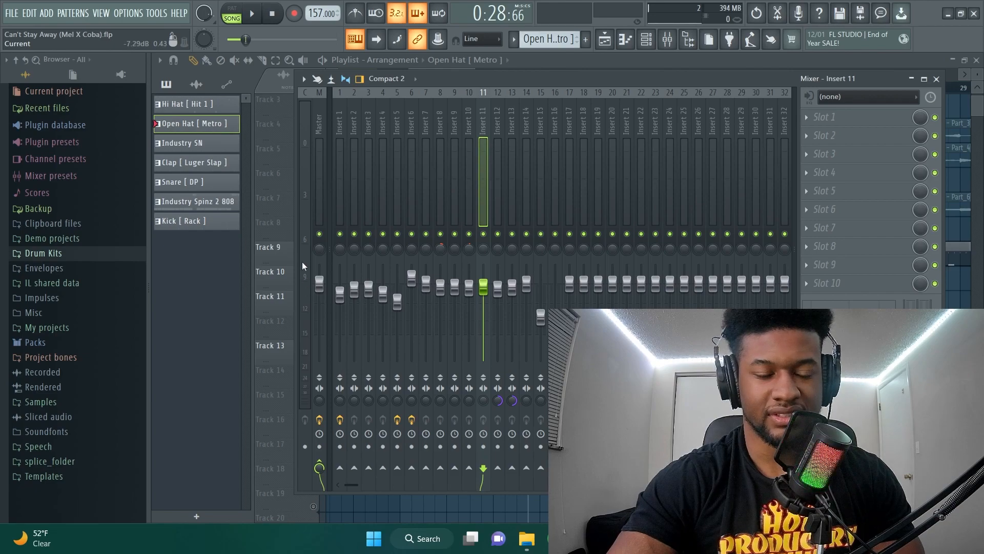
click(251, 12)
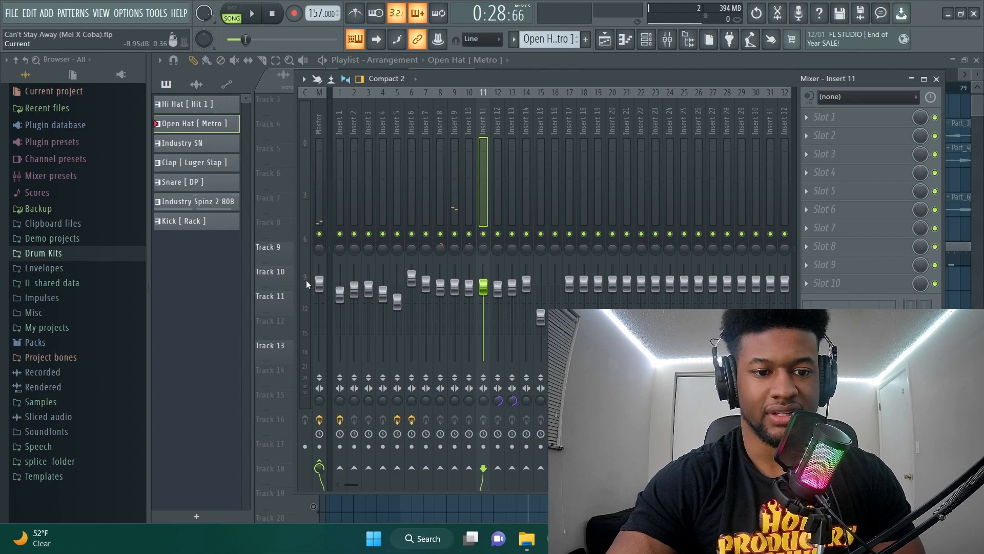
click(604, 39)
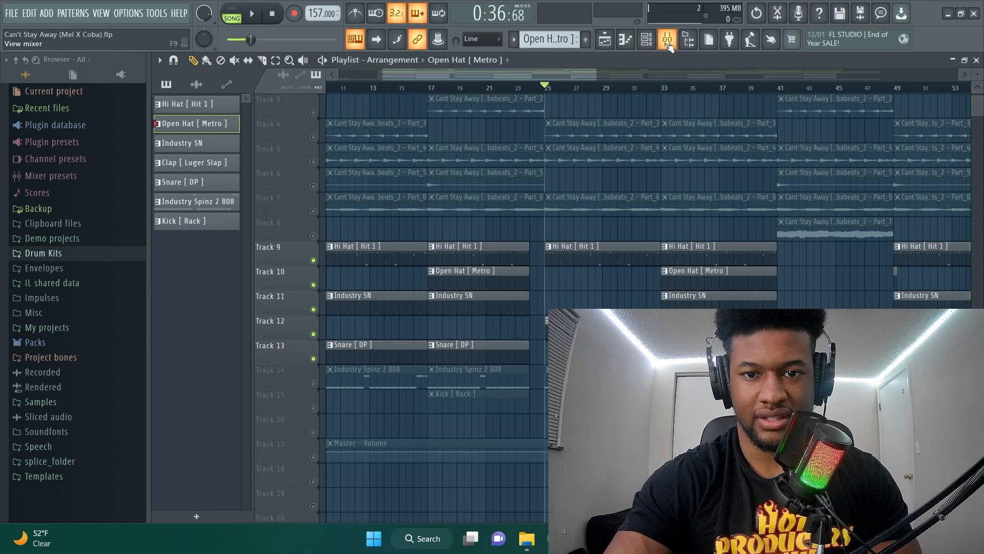
Step: Inspect mixer inserts 14, 12 and 8 to review the drum levels
click(666, 39)
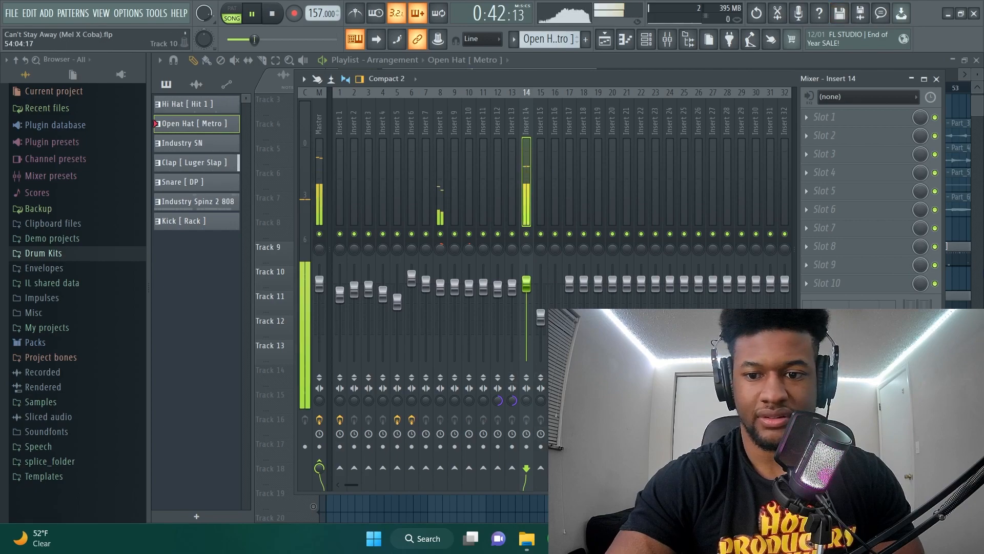
click(469, 188)
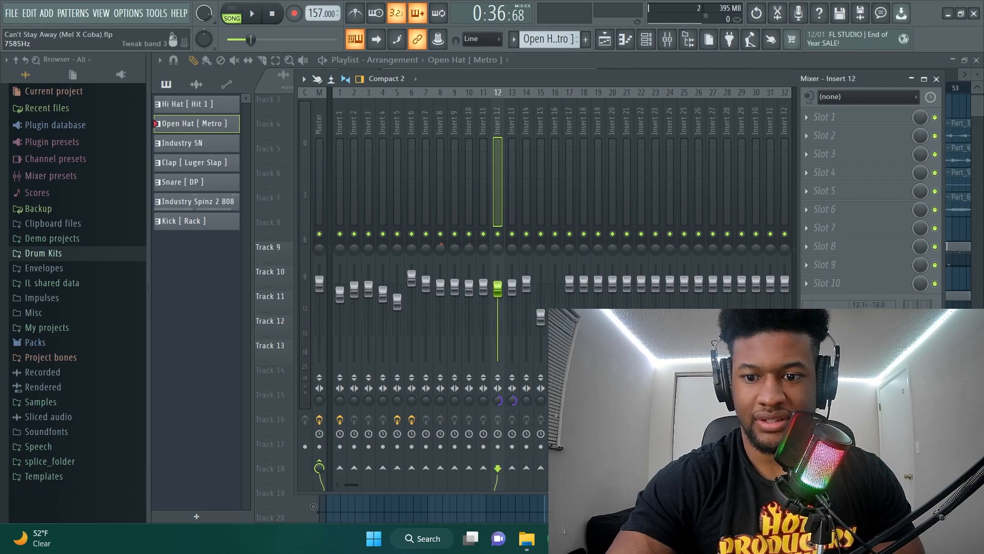
click(647, 39)
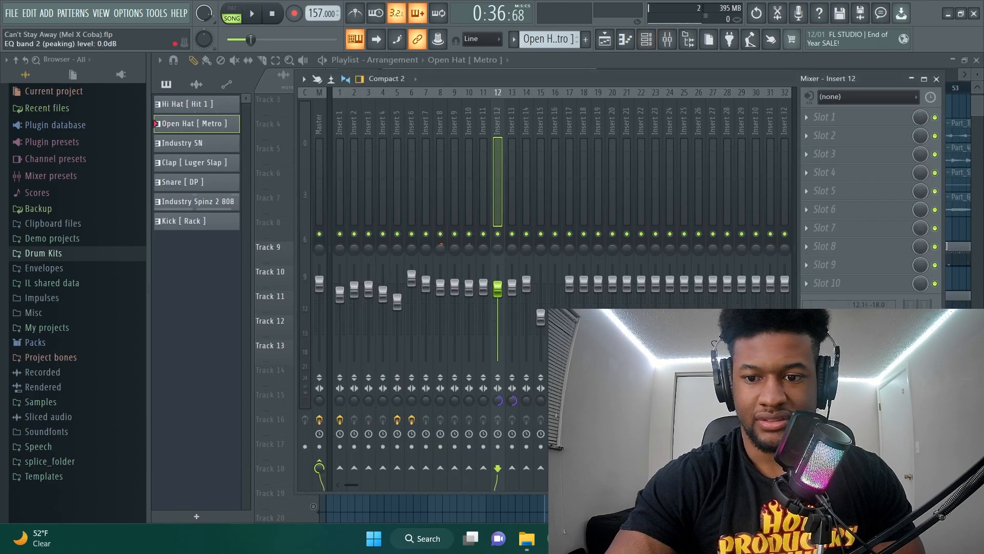
click(646, 39)
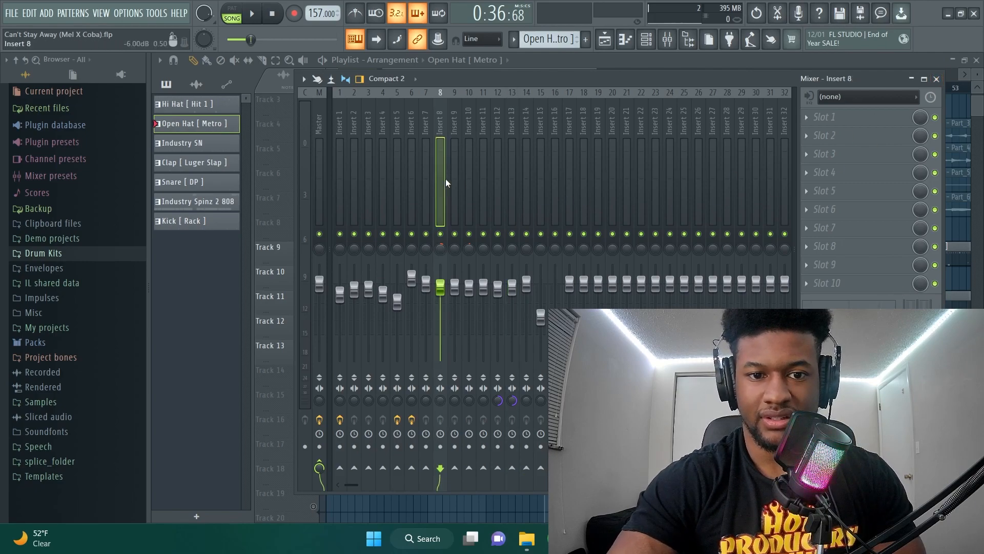
Step: Show the Industry Spinz 2 808 pattern's notes in the piano roll
click(583, 176)
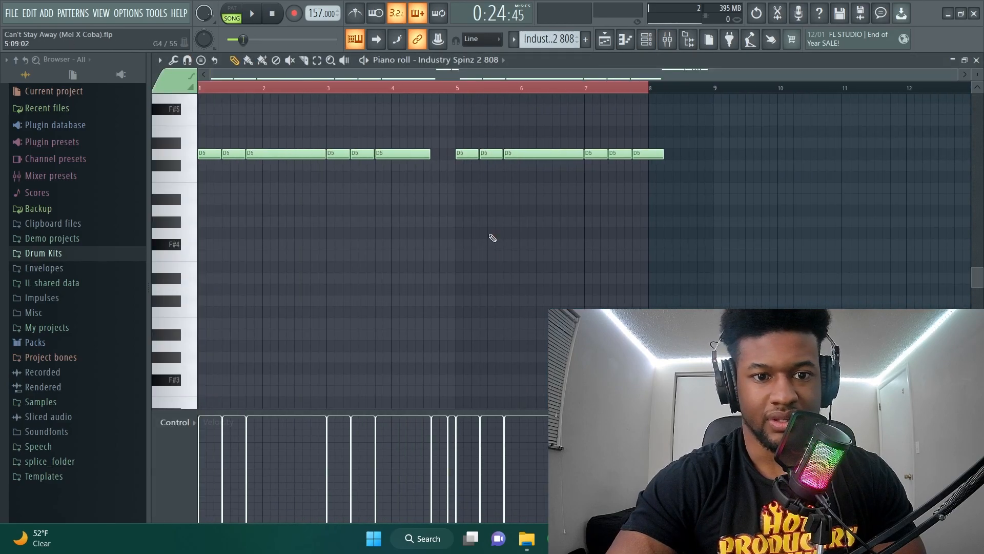
Step: Select all Industry Spinz 2 808 notes and view the channel's volume envelope settings
scroll(down, 3)
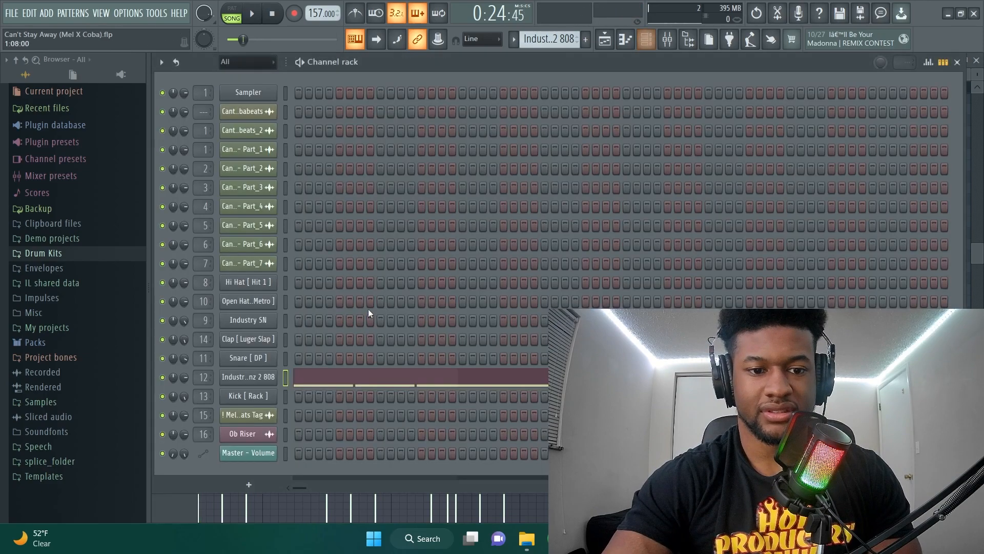
right_click(163, 377)
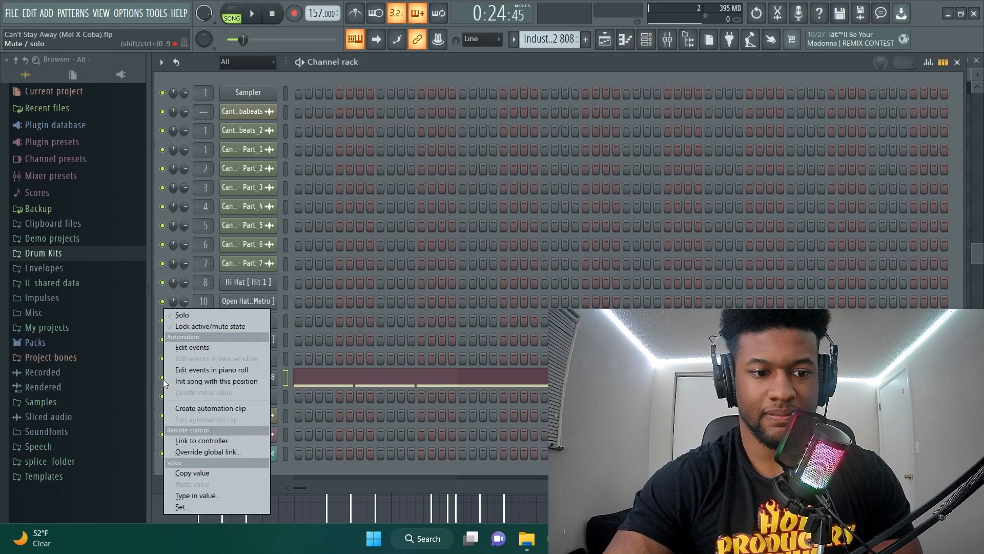
click(211, 369)
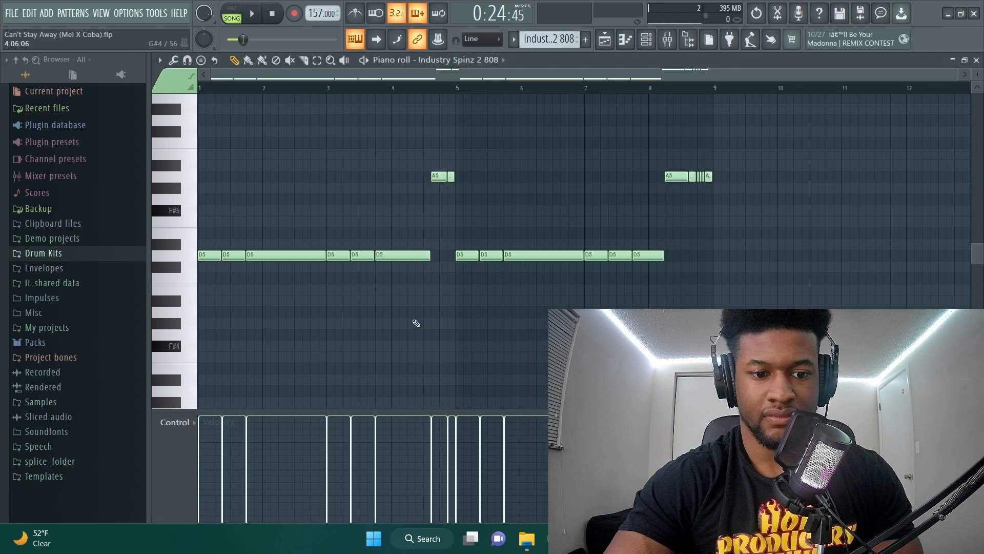
key(ctrl+a)
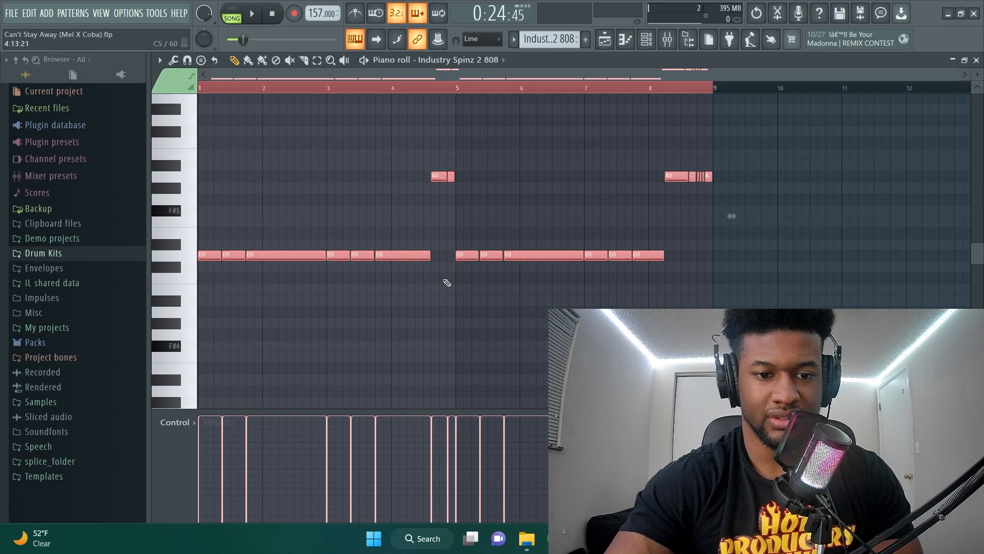
mouse_move(630, 146)
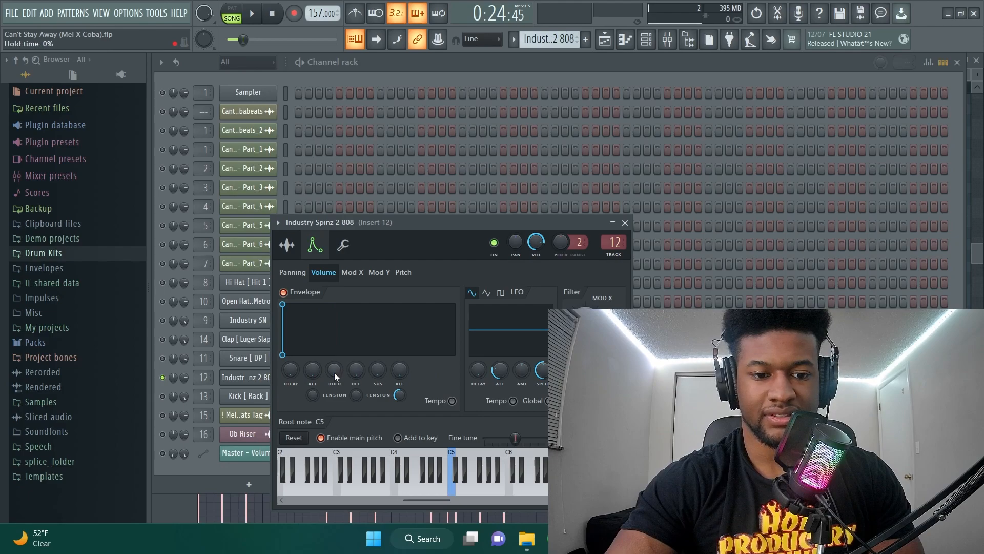
click(286, 244)
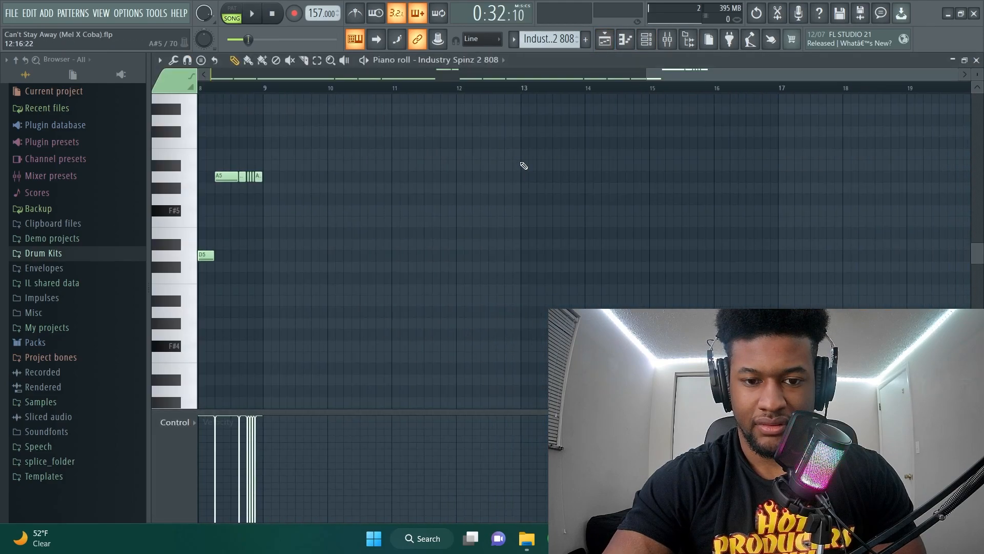
Step: Show the master mixer track's effect chain: Edison, Fruity parametric EQ and Fruity soft clipper
click(646, 39)
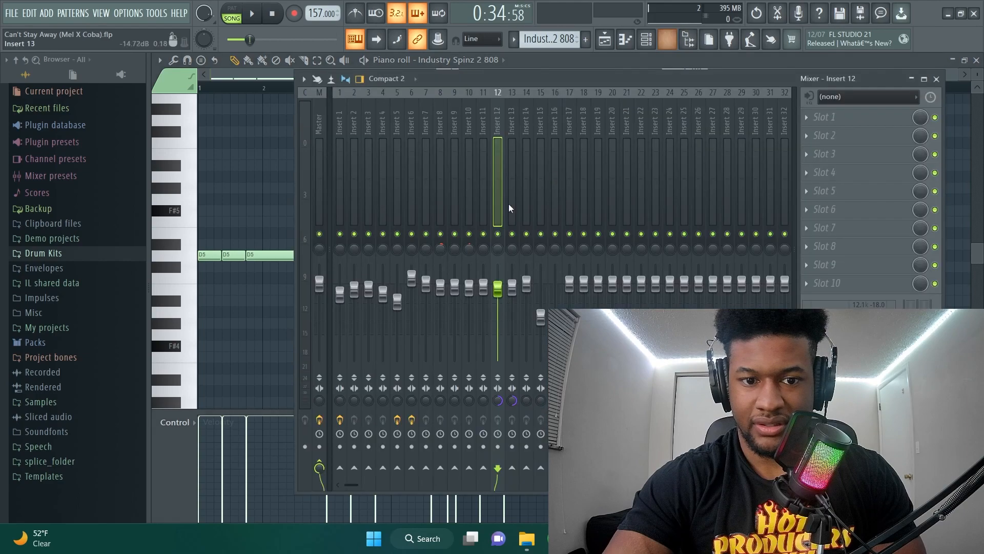
click(250, 13)
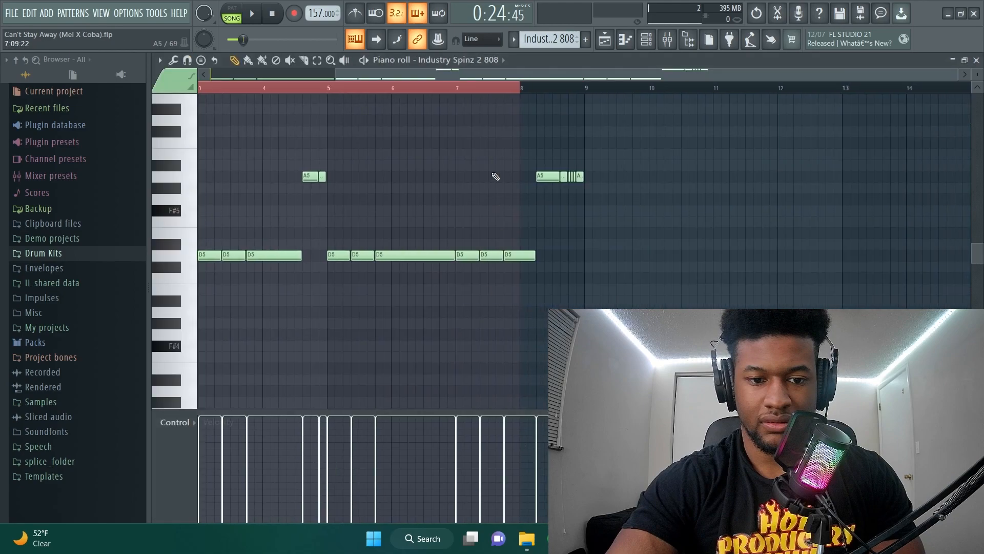
click(666, 39)
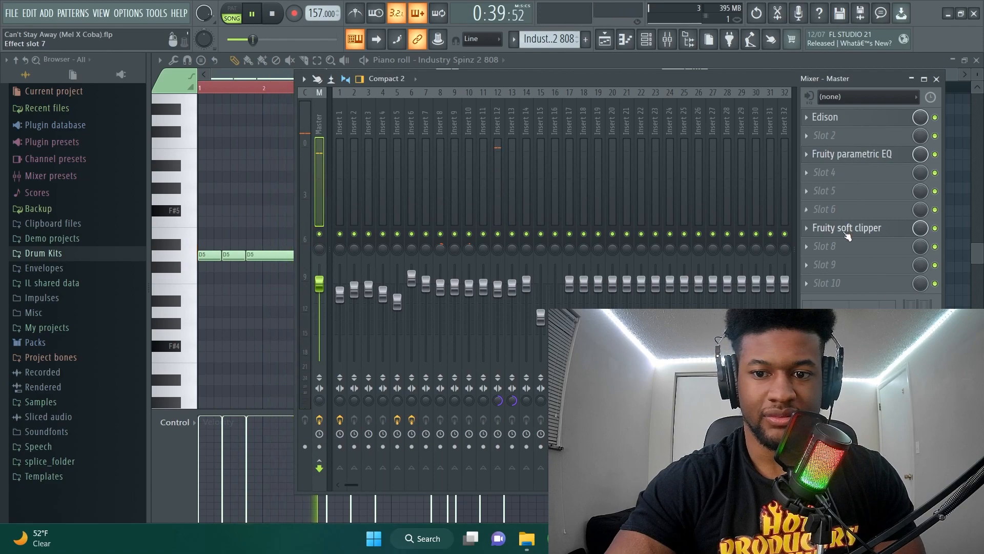
Step: Inspect the master's Fruity parametric EQ, then close it and the mixer back to the channel rack
click(846, 227)
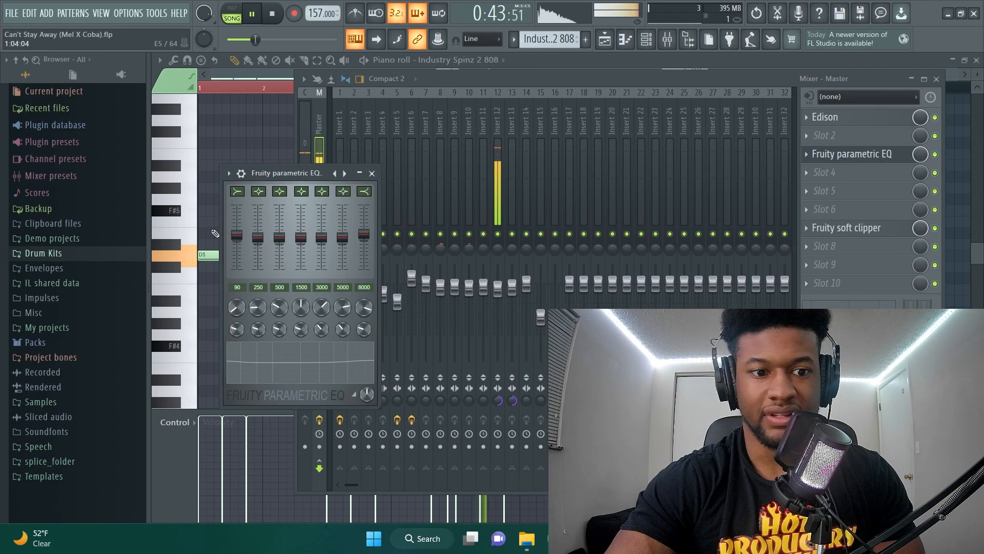
click(371, 172)
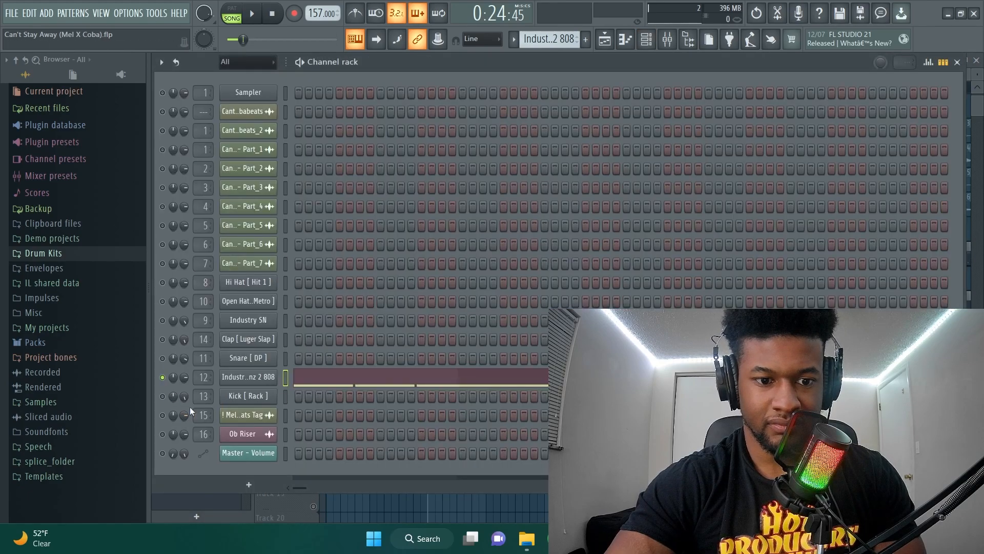
Step: Show the playlist and zoom out so the whole arrangement of drum, 808 and melody tracks fits
click(603, 39)
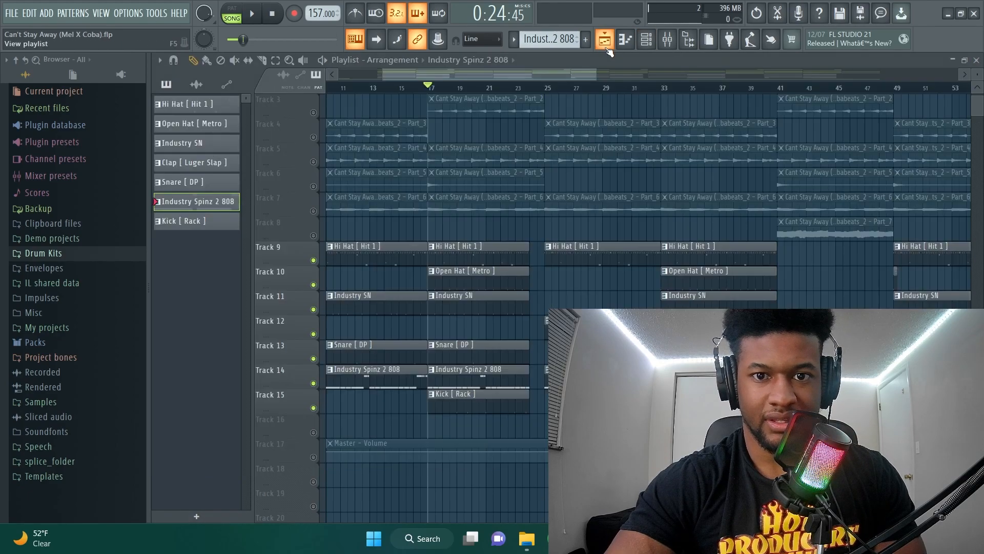
click(668, 39)
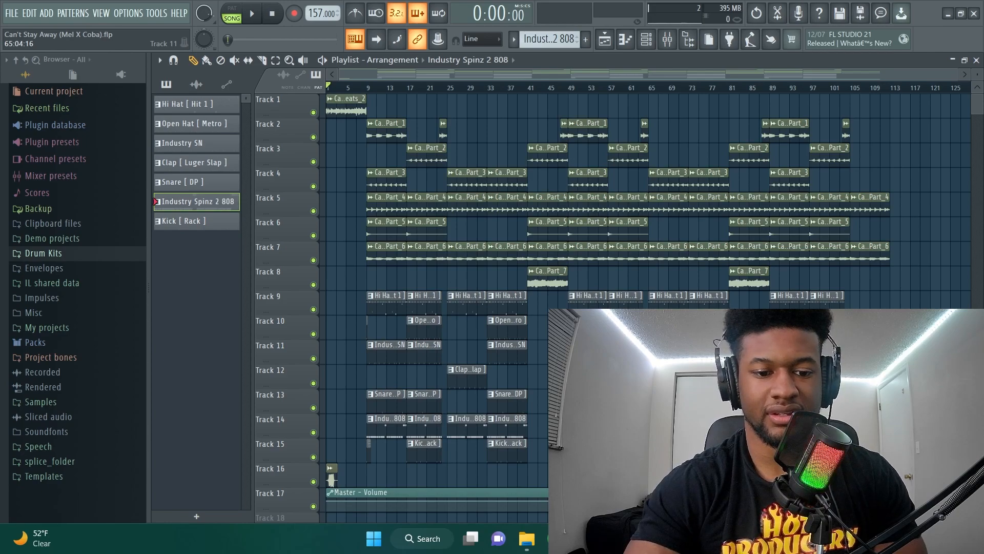
click(252, 12)
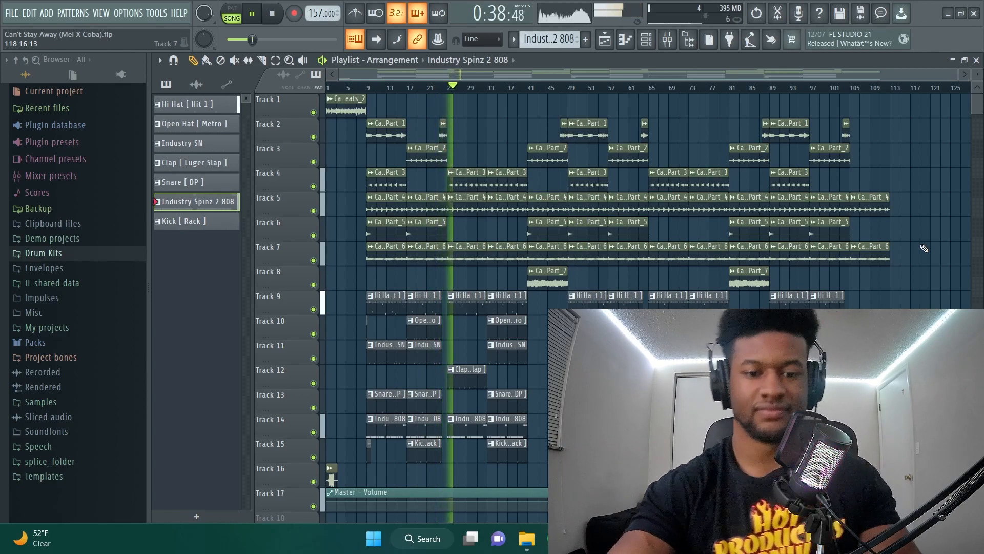
click(271, 13)
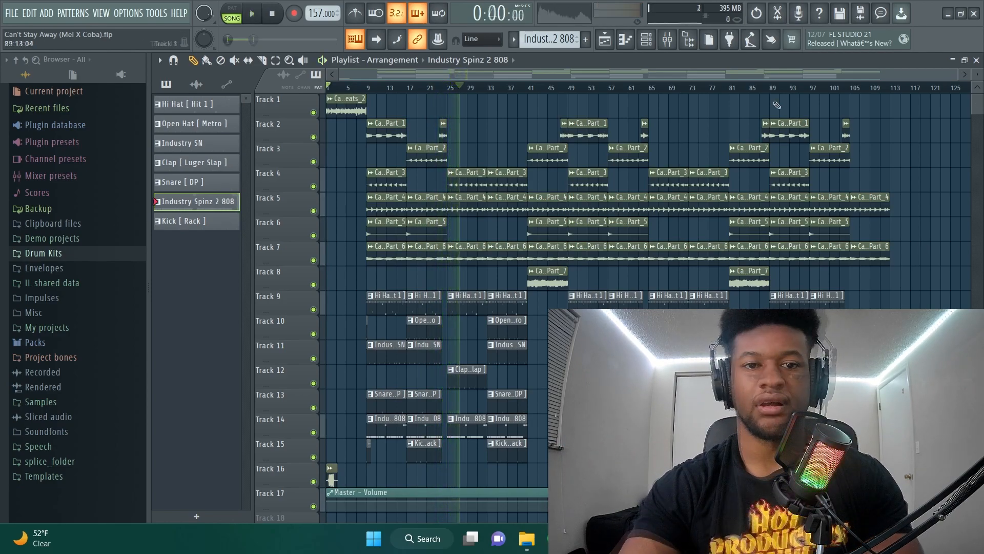